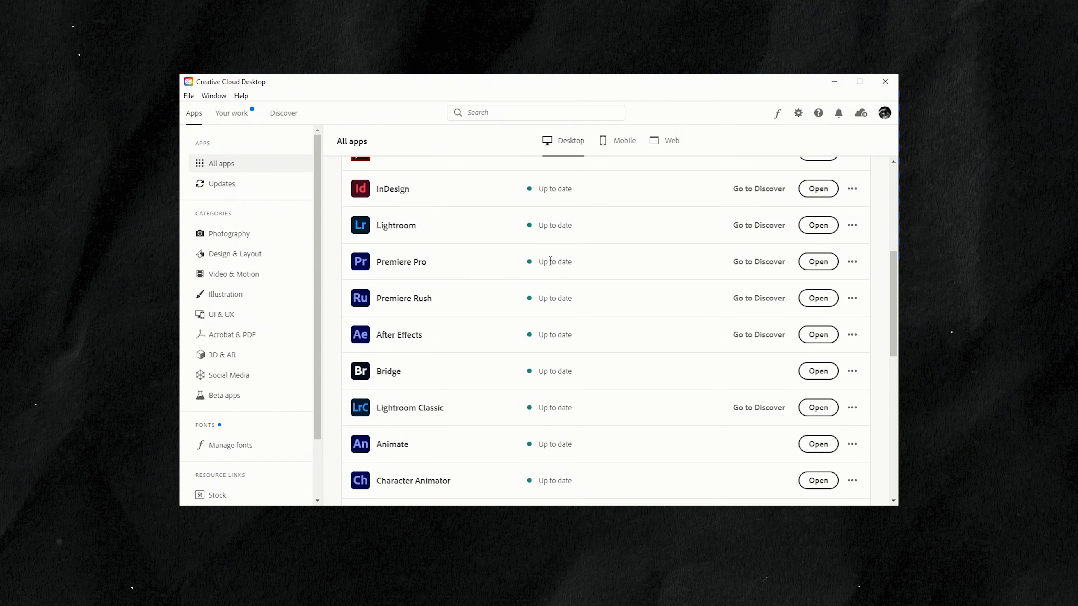
# - Confirm Premiere Pro shows Up to date in Creative Cloud's All apps list
pyautogui.click(401, 261)
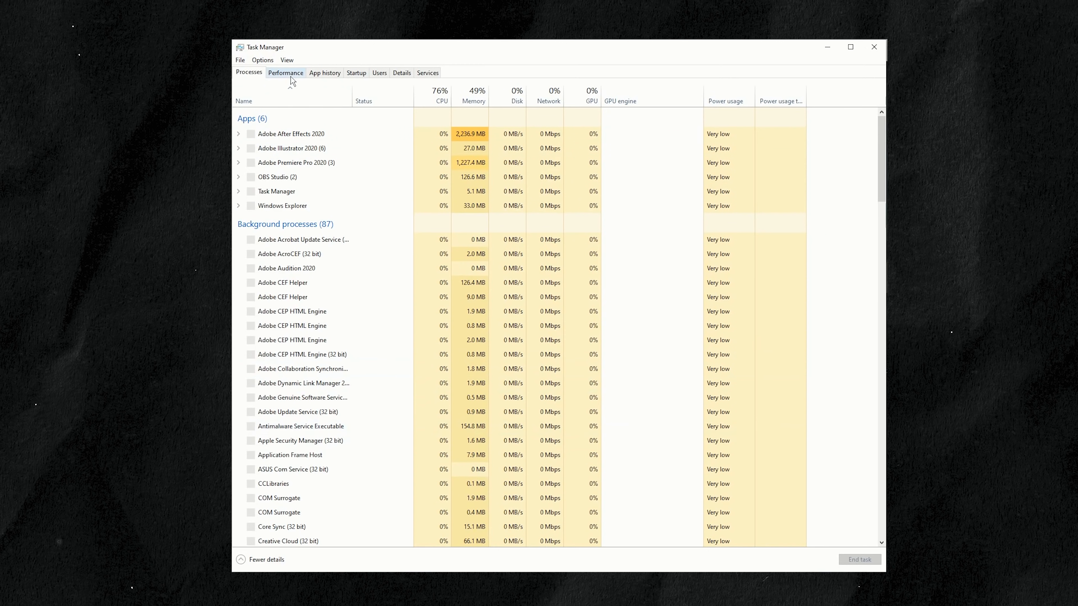
# - View the Performance page and the GPU 0 usage graphs for the NVIDIA card
pyautogui.click(285, 72)
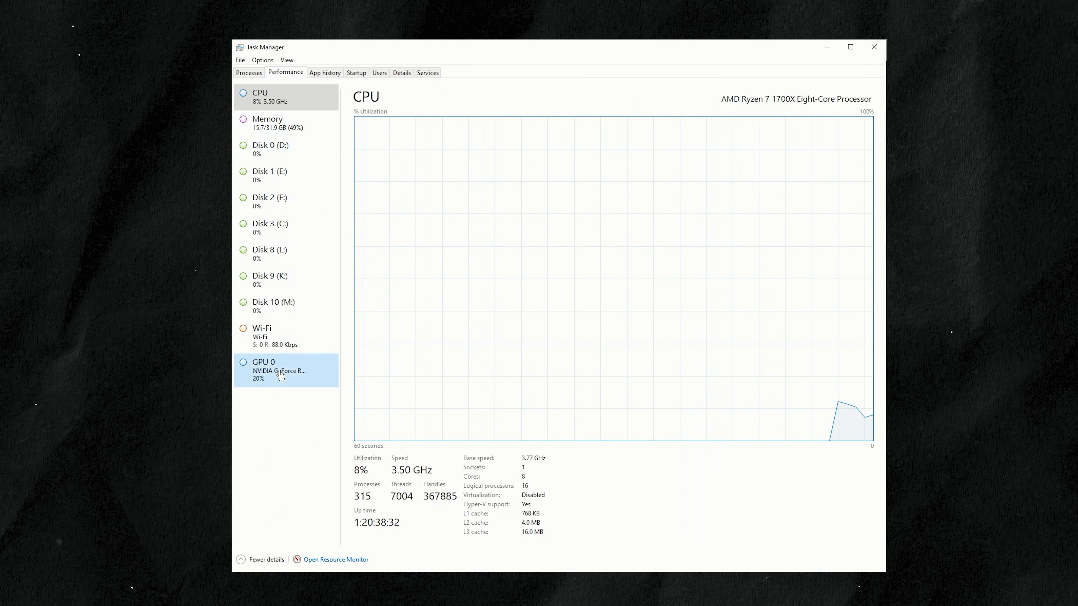
pyautogui.click(275, 370)
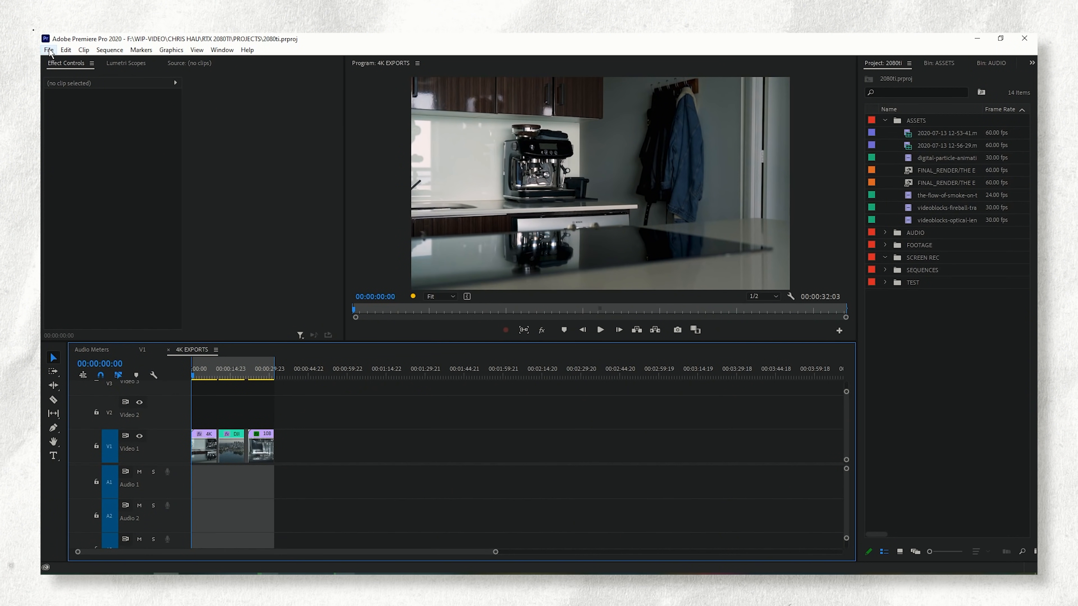
pyautogui.click(48, 49)
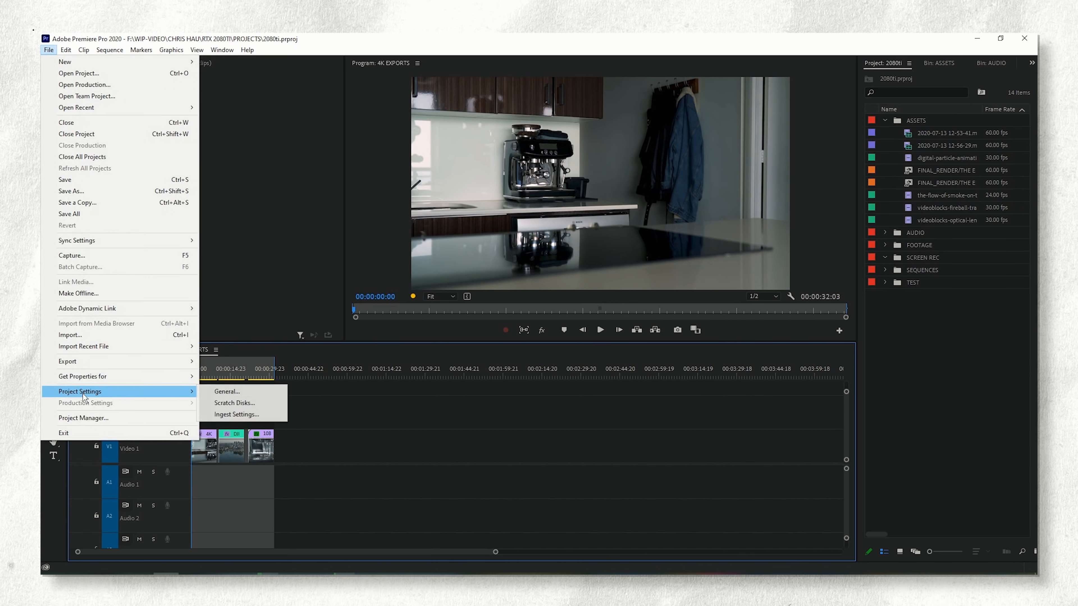
pyautogui.click(227, 392)
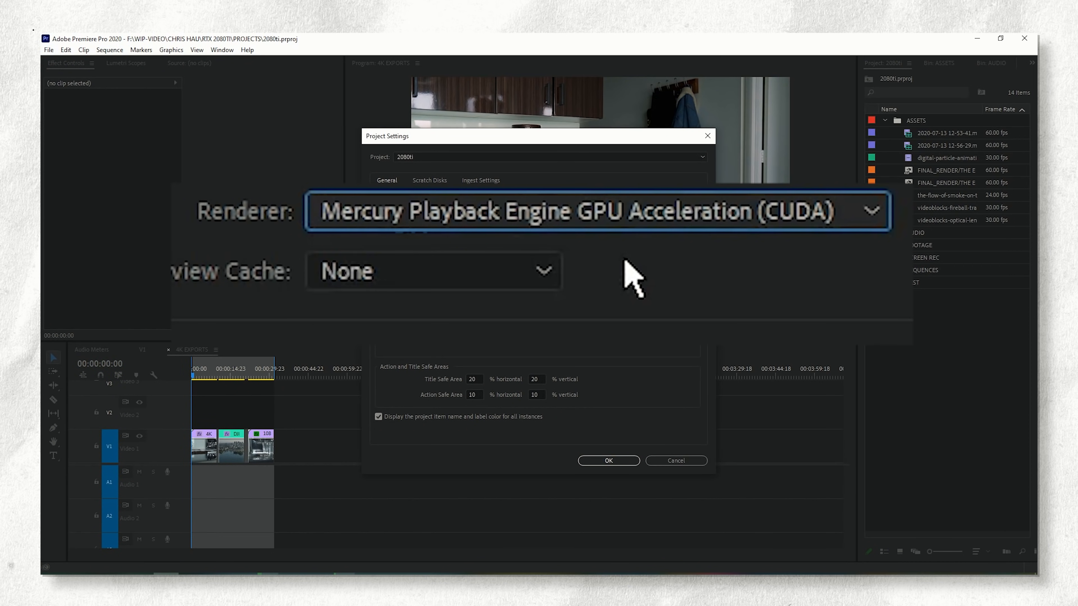
pyautogui.click(607, 460)
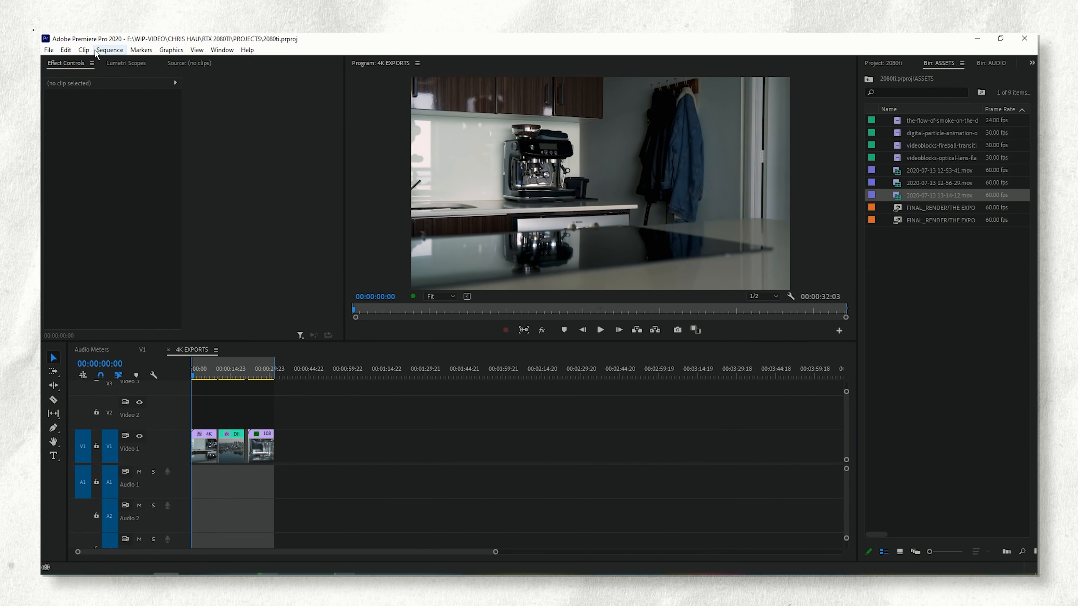
pyautogui.click(65, 49)
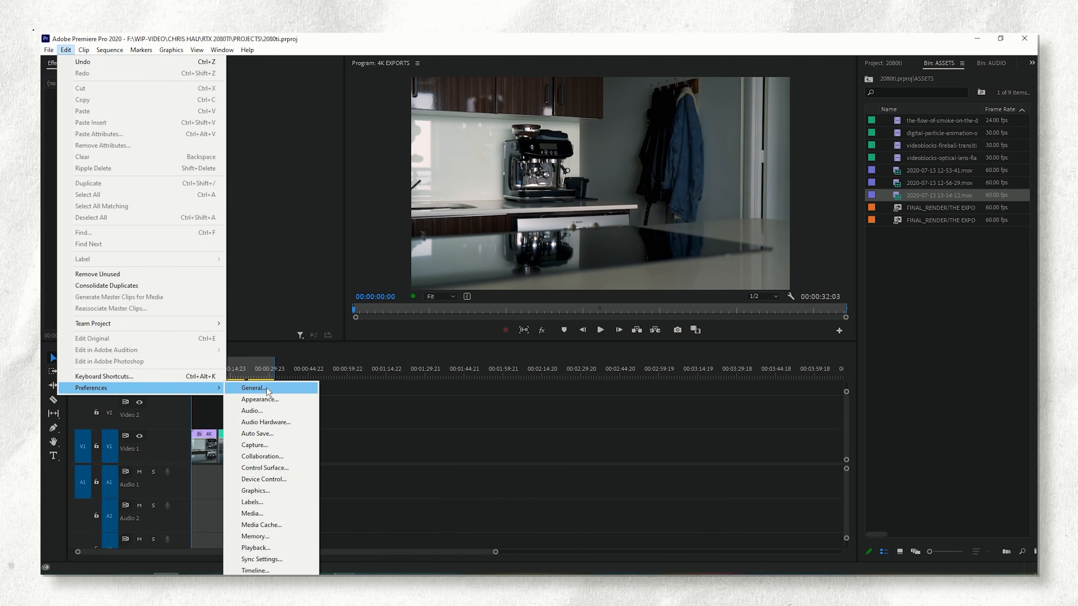
pyautogui.click(252, 388)
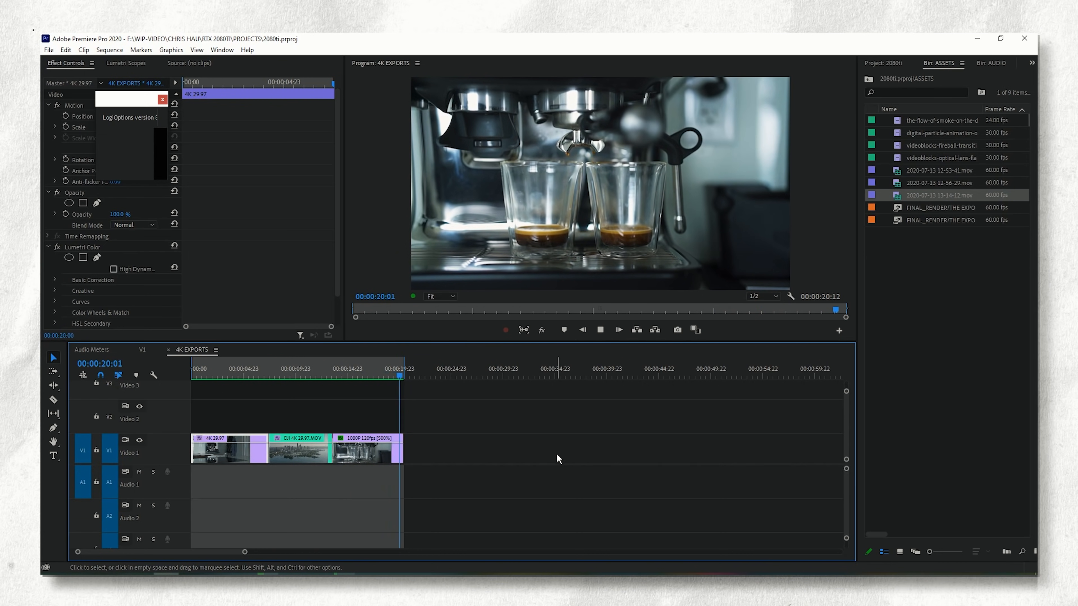
# - Search the Effects panel for 'lumetri' to reveal the Lumetri Color effect
pyautogui.click(918, 63)
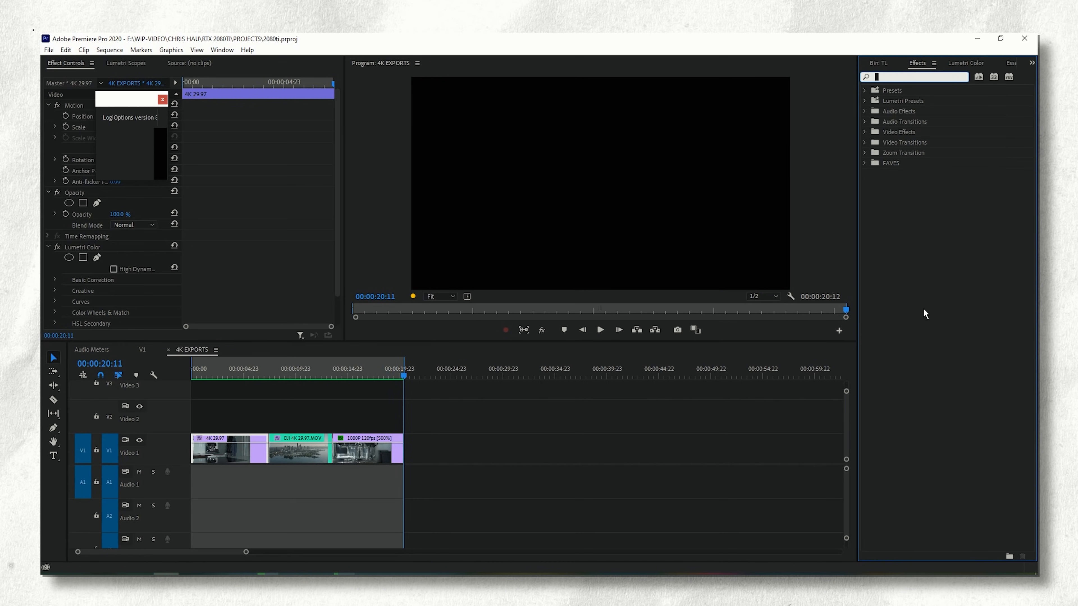
pyautogui.write('lumetri color')
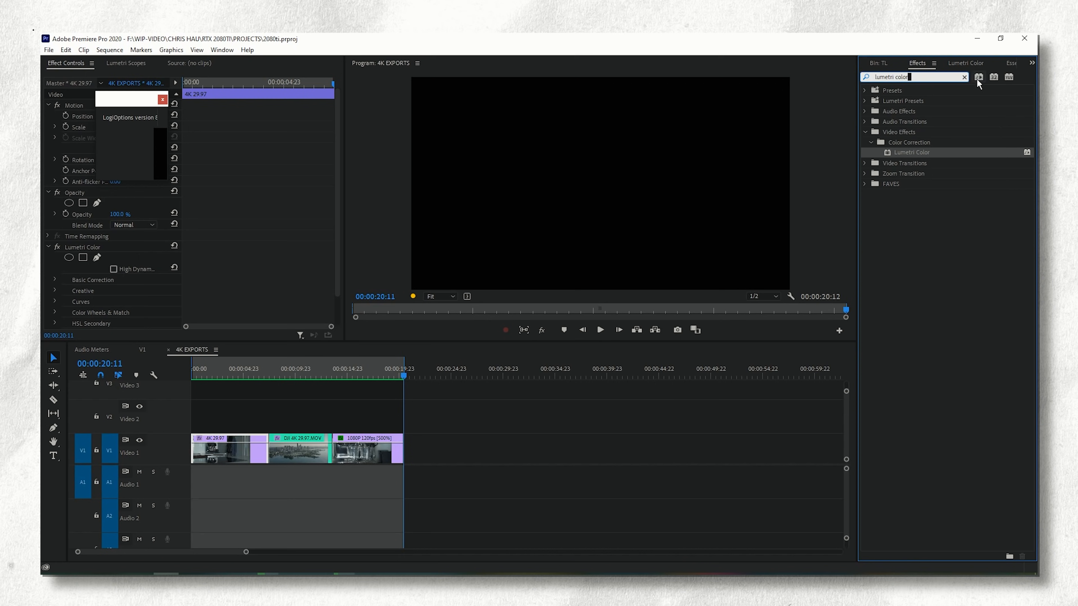
pyautogui.moveTo(977, 77)
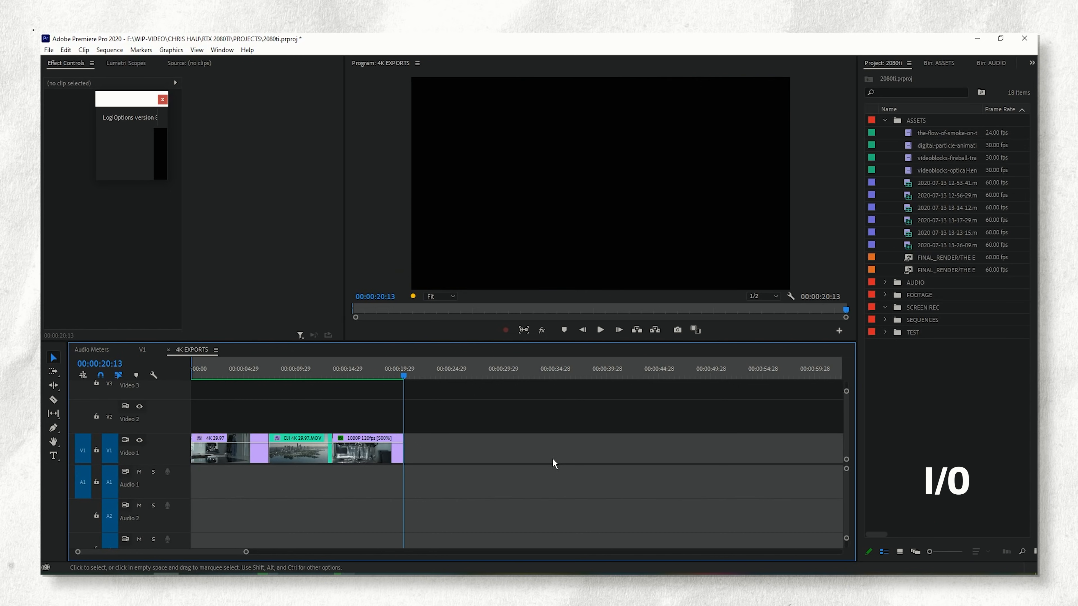
# - Bring up Export Media for Sequence 02 with H.264 format at 3840x2160
pyautogui.press('ctrl+m')
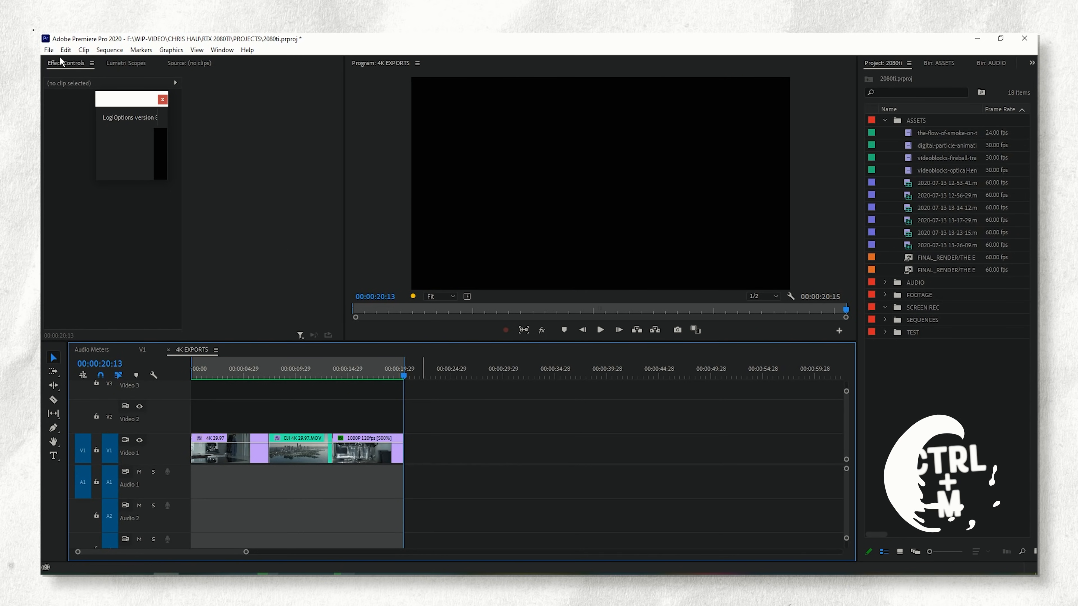
pyautogui.click(49, 49)
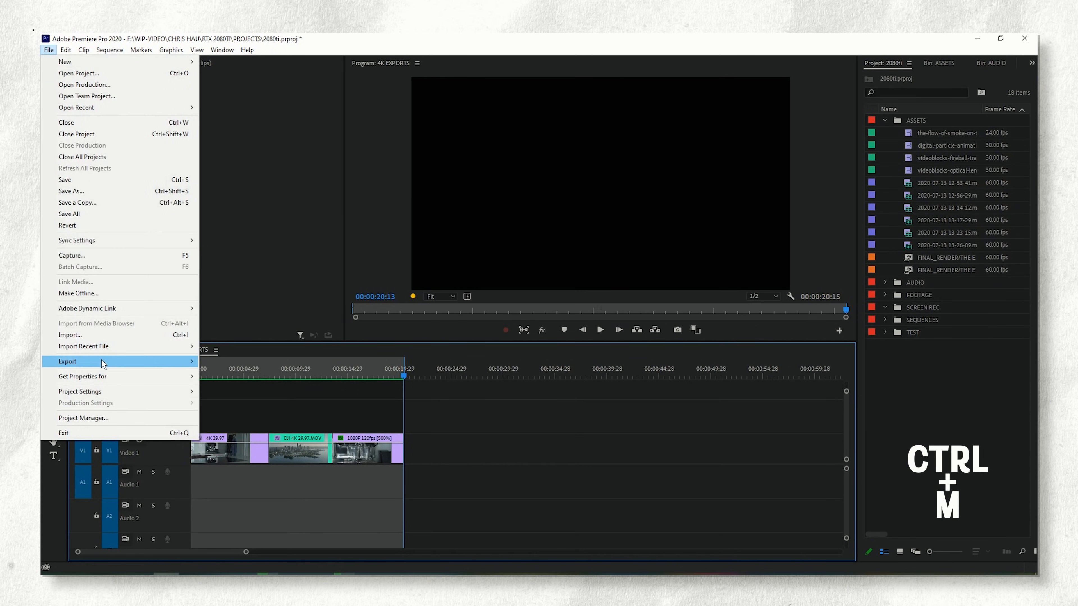
pyautogui.click(67, 361)
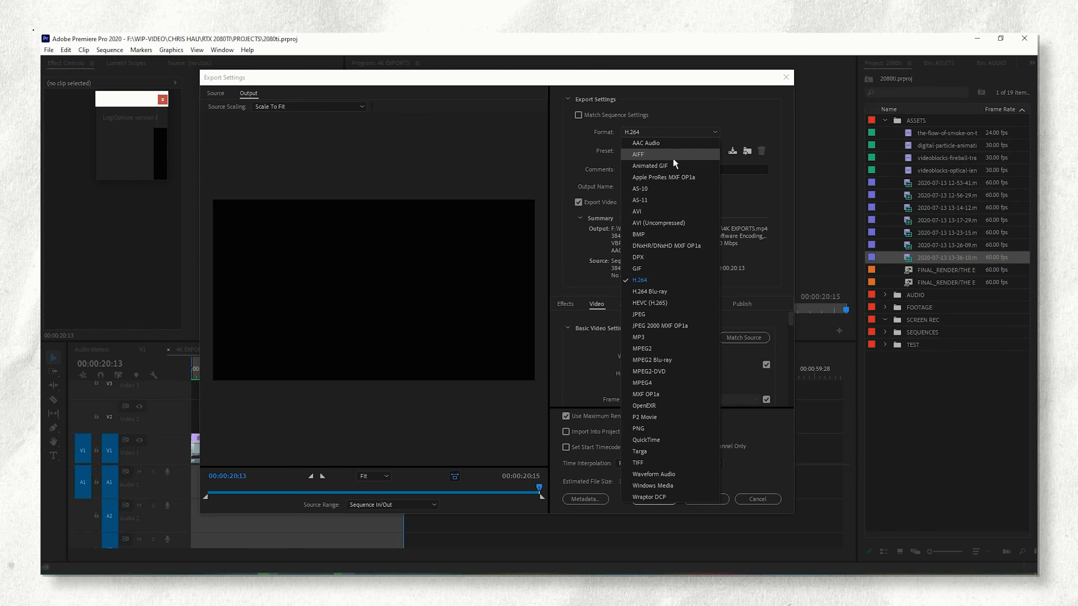
pyautogui.moveTo(671, 303)
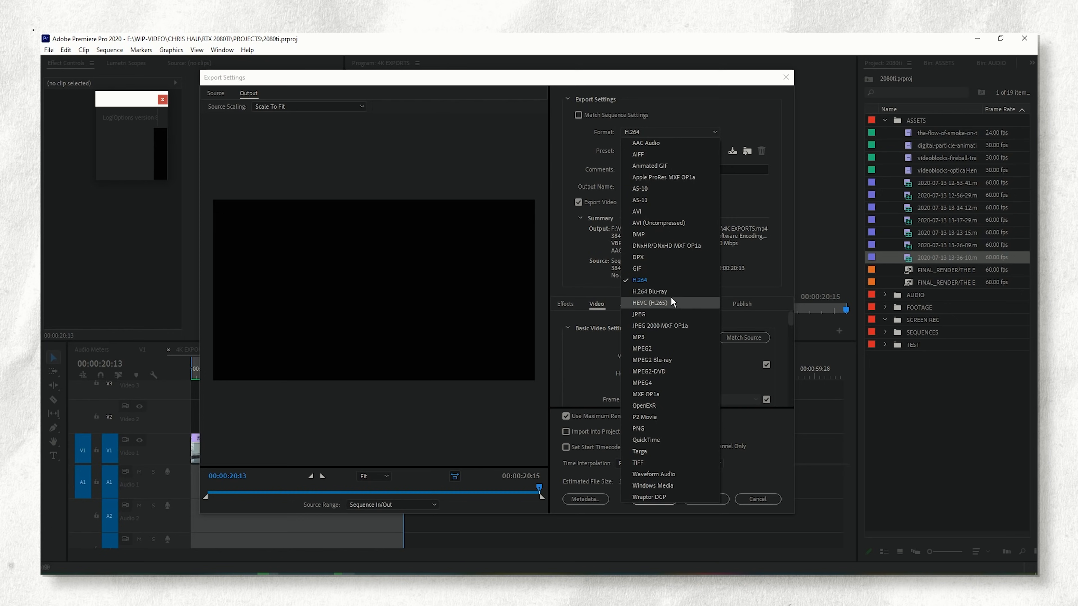
pyautogui.moveTo(672, 280)
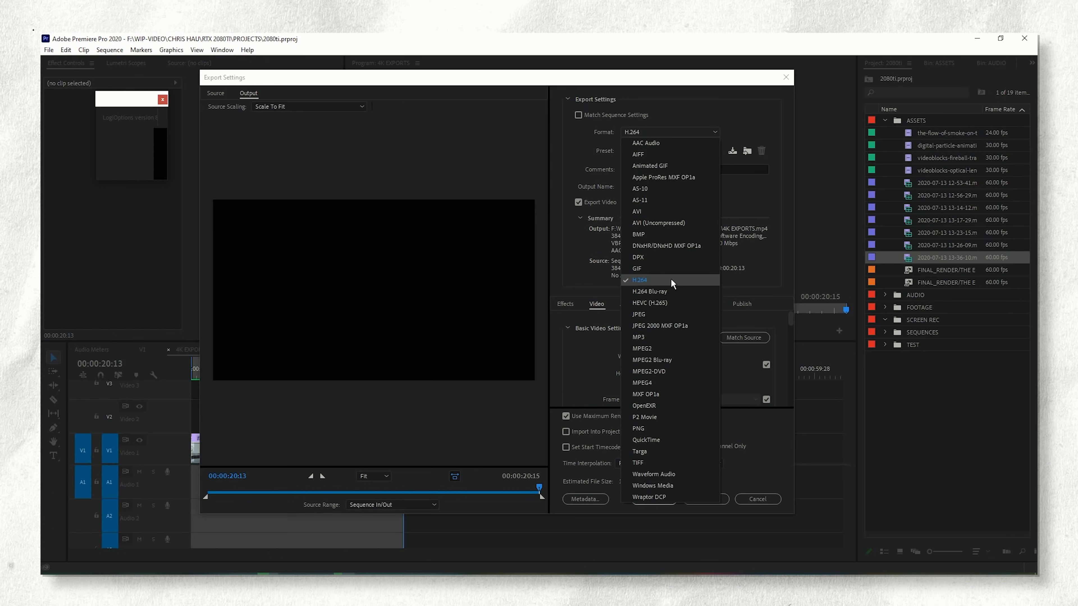
pyautogui.click(639, 280)
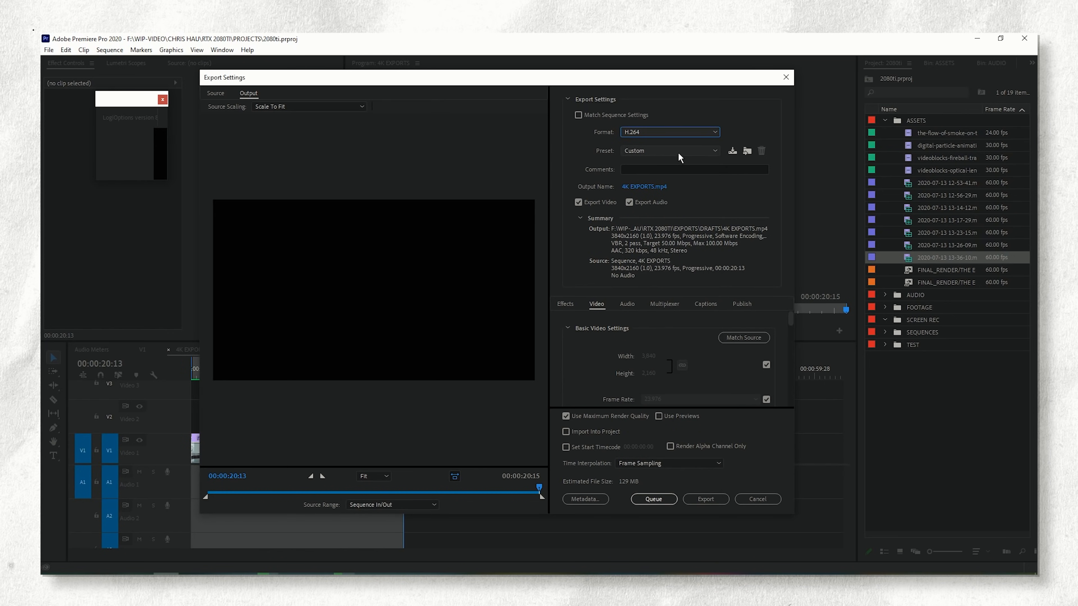
pyautogui.moveTo(581, 214)
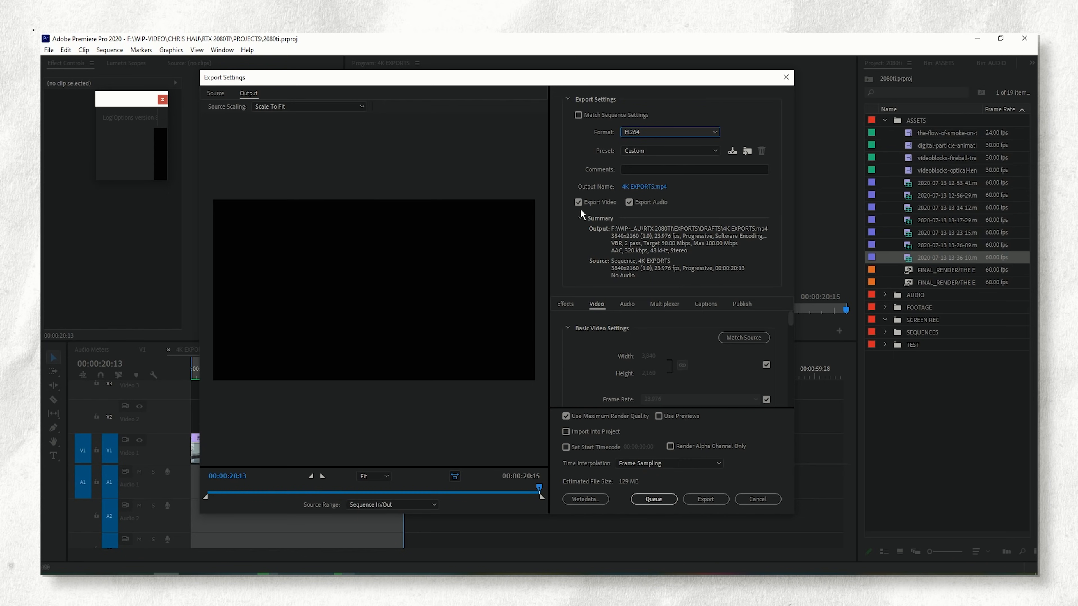
pyautogui.click(578, 202)
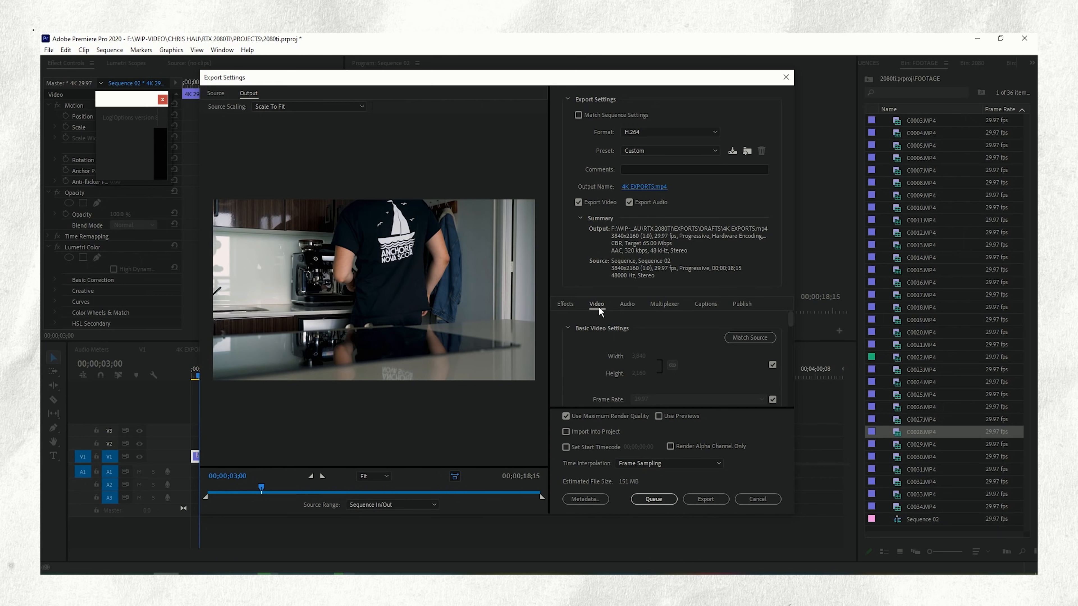
pyautogui.moveTo(590, 319)
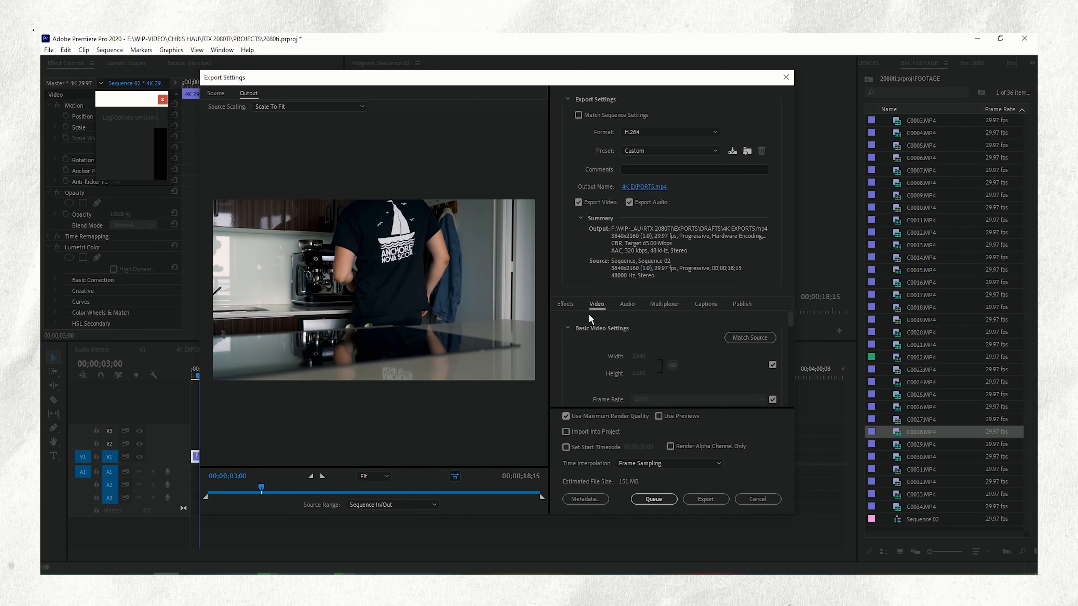
pyautogui.moveTo(750, 338)
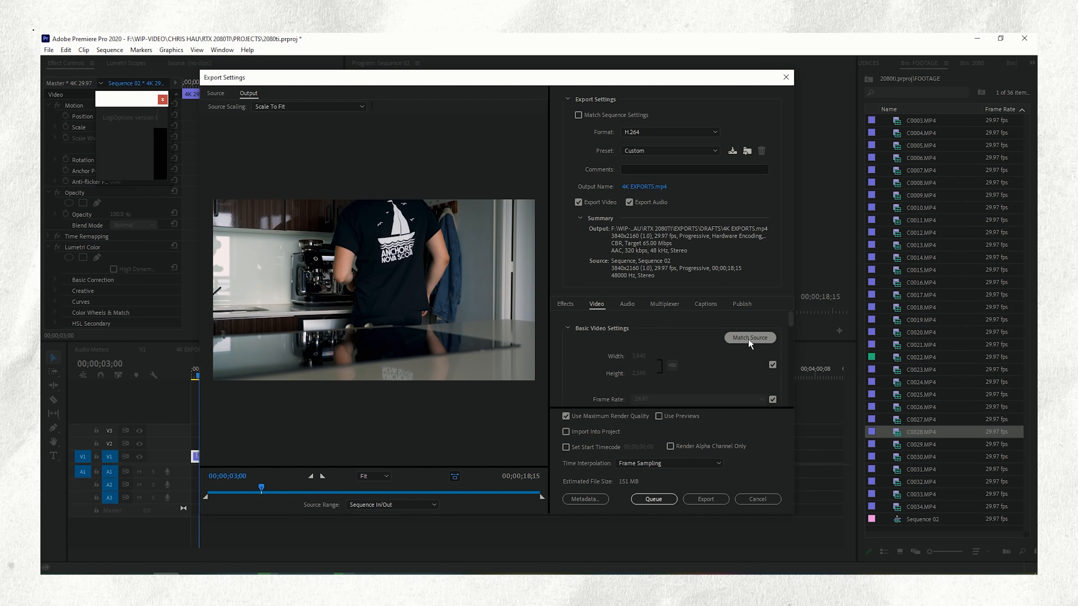
pyautogui.moveTo(660, 404)
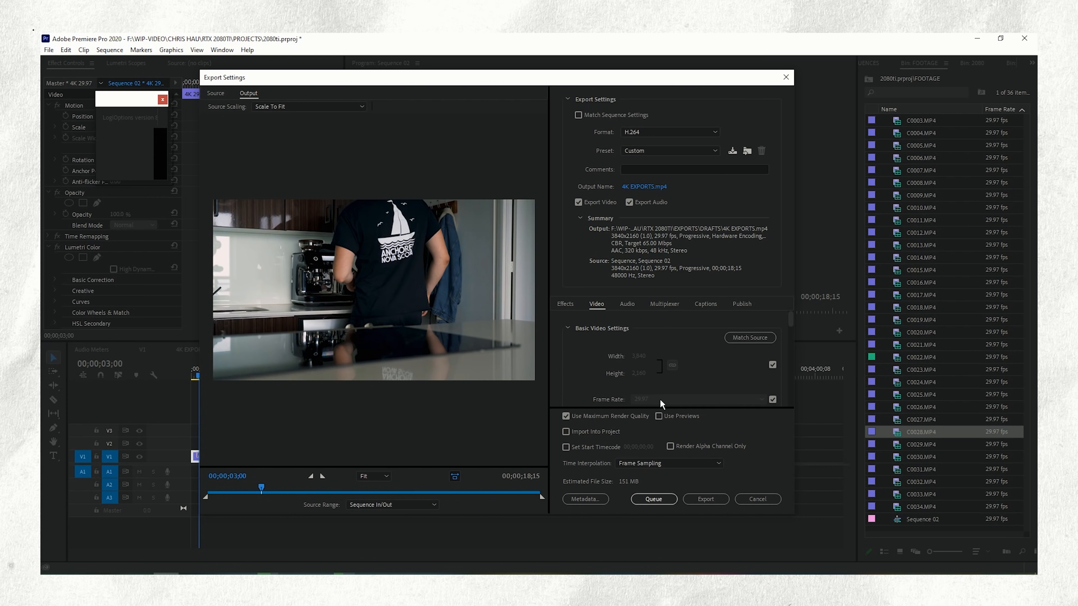
# - Keep the pixel aspect ratio at Square Pixels (1.0) in Basic Video Settings
pyautogui.scroll(-3)
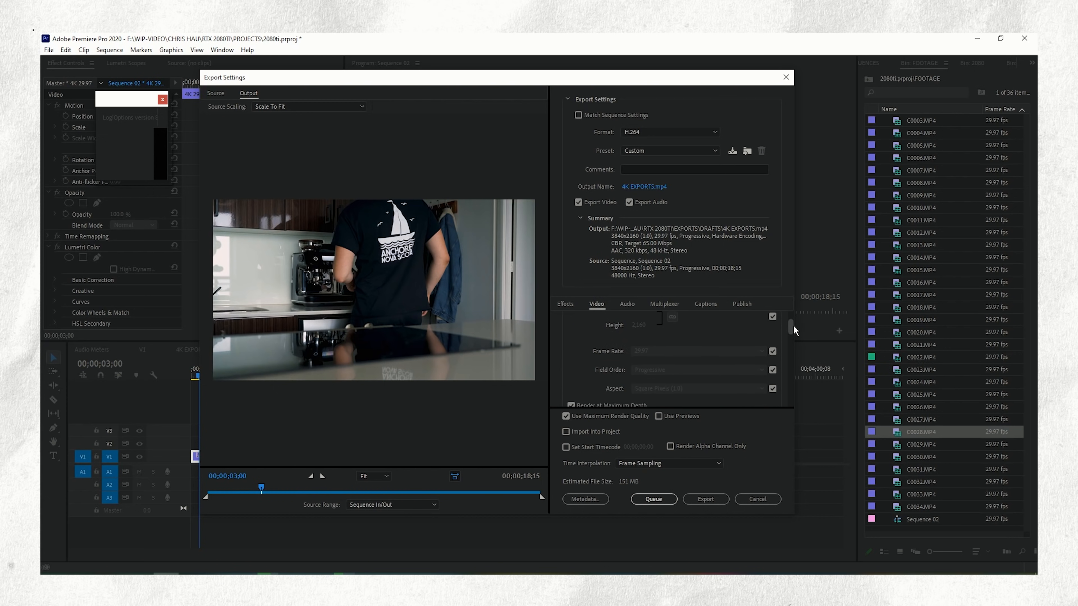
pyautogui.scroll(-3)
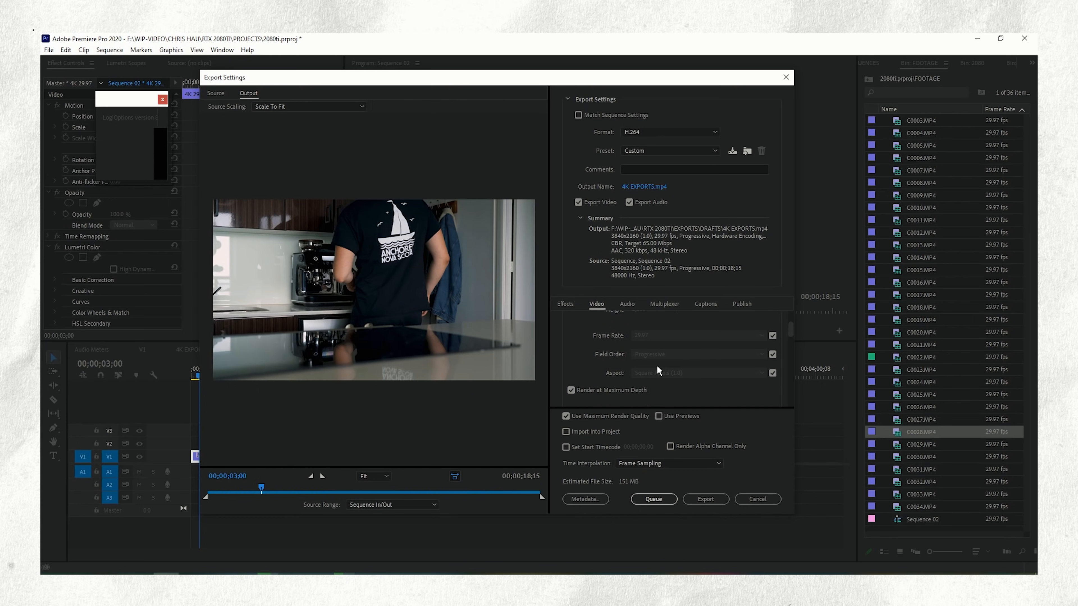
pyautogui.click(766, 373)
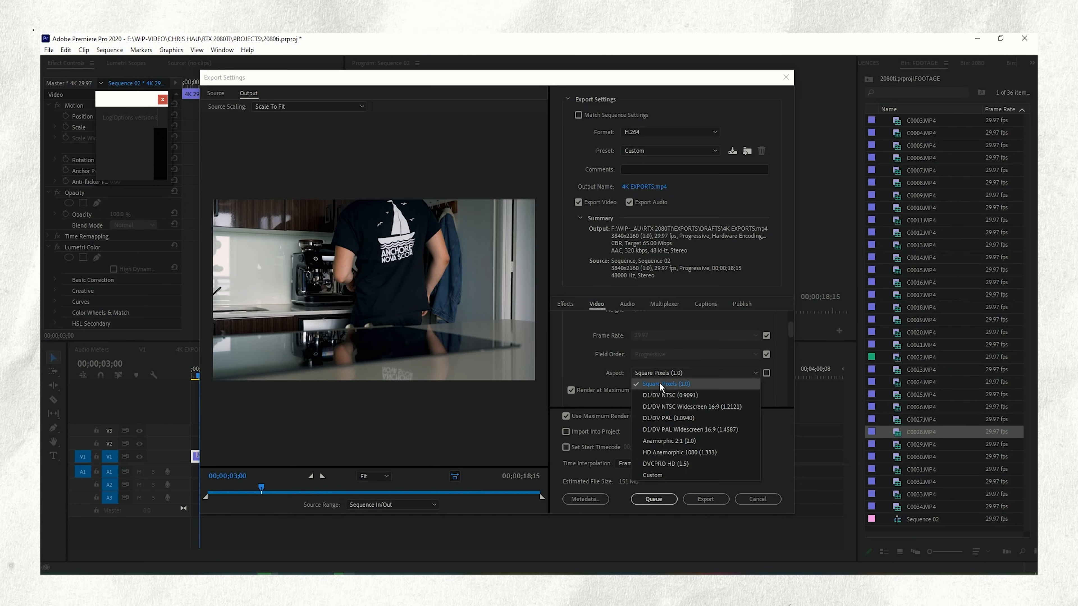
pyautogui.click(663, 383)
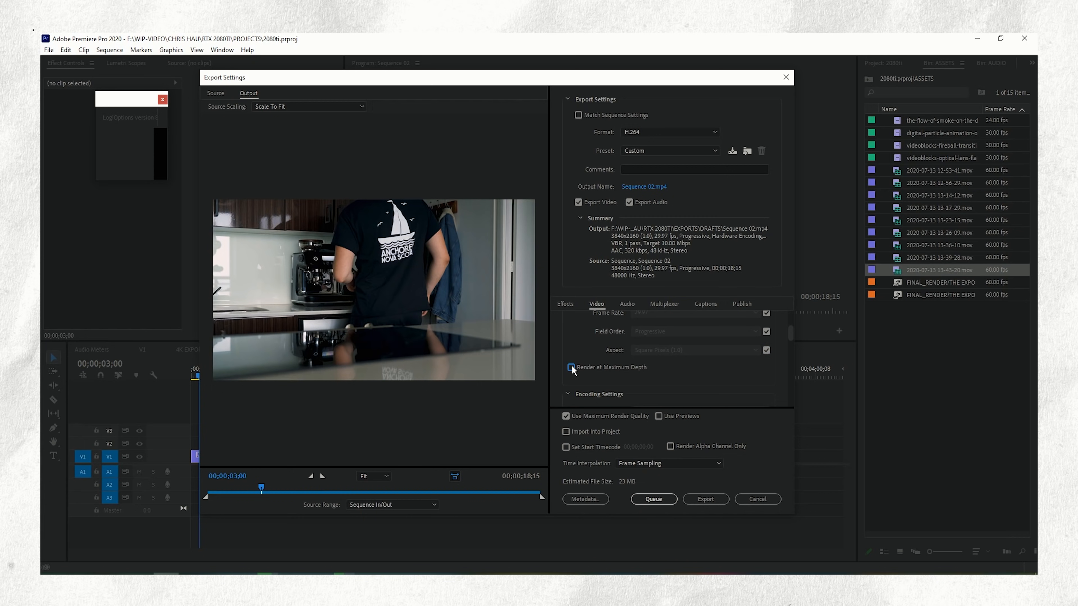
pyautogui.moveTo(588, 373)
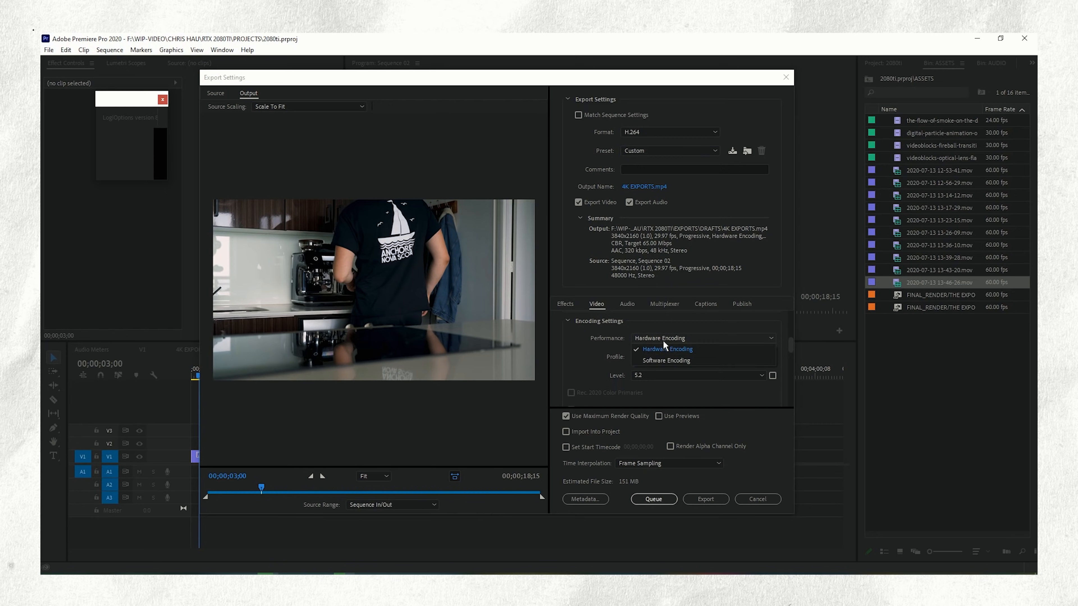
# - Switch Performance to Hardware Encoding, dismiss the warning, and keep Level 5.2
pyautogui.click(665, 349)
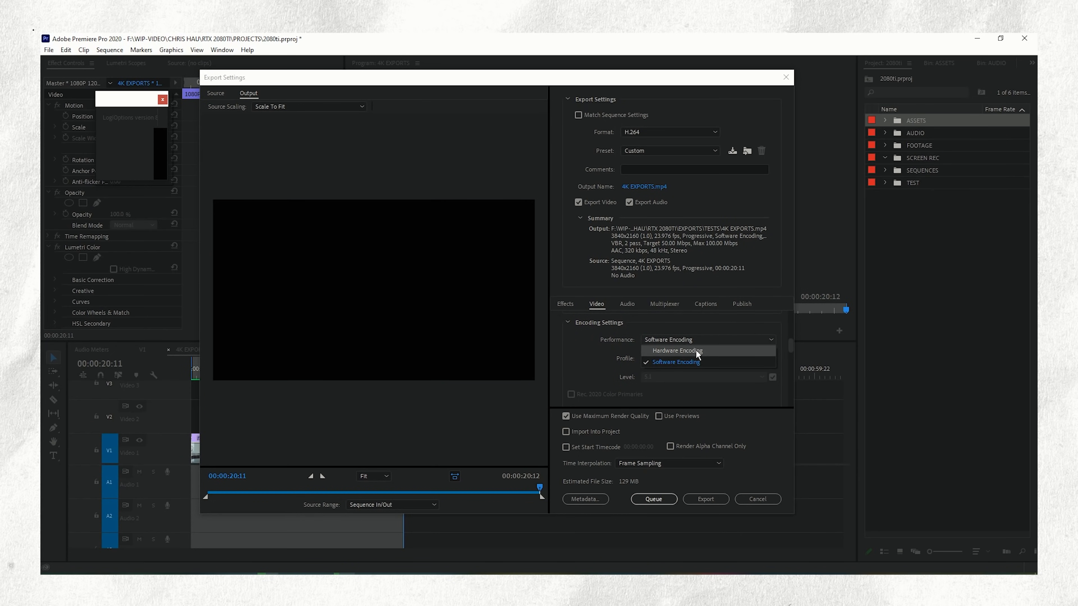
pyautogui.click(677, 350)
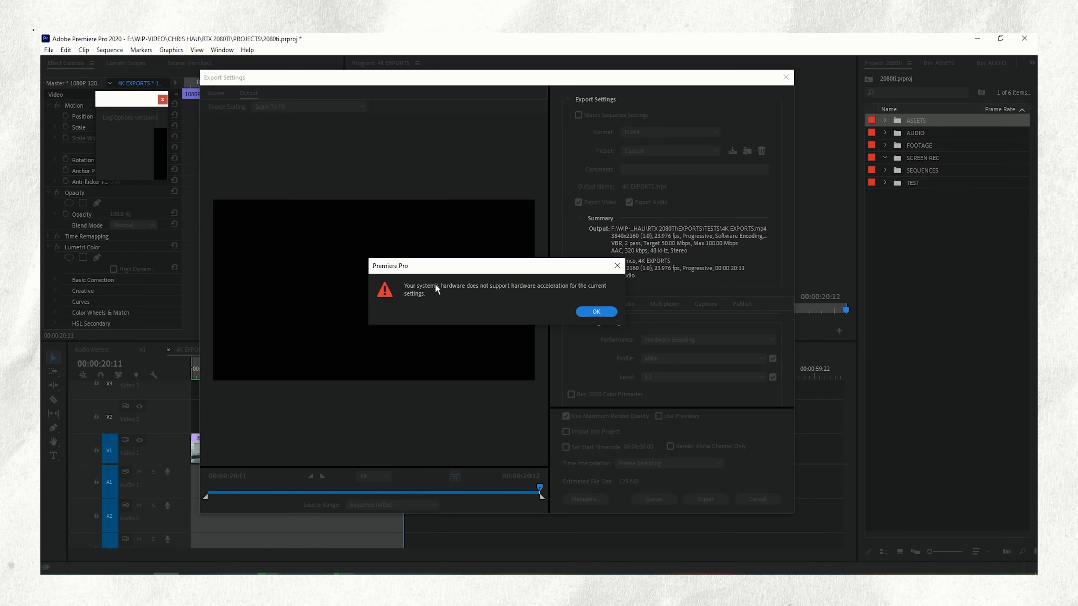
pyautogui.click(595, 311)
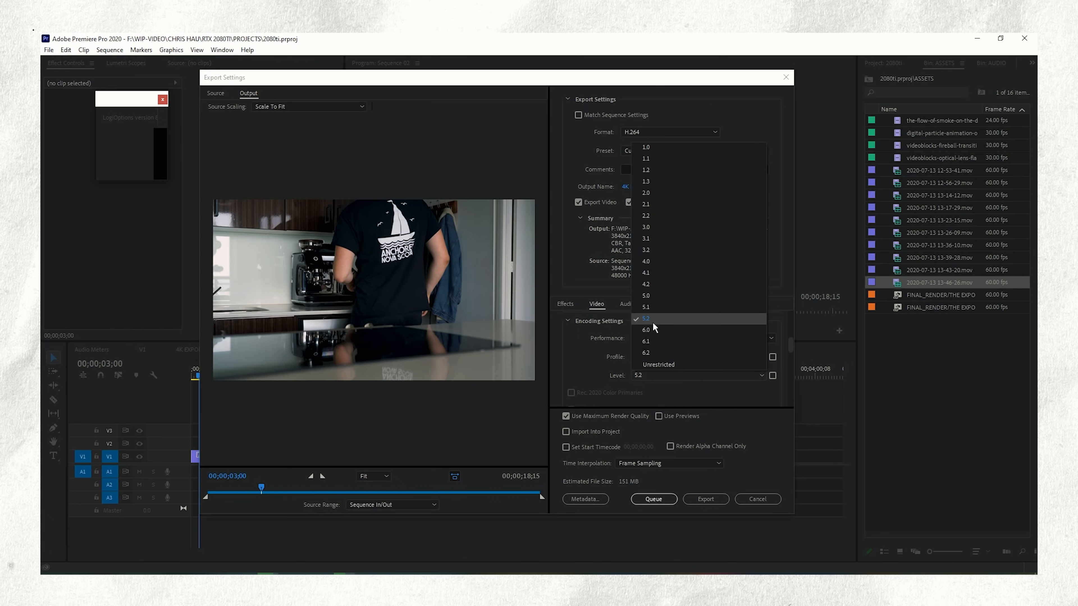
pyautogui.click(645, 318)
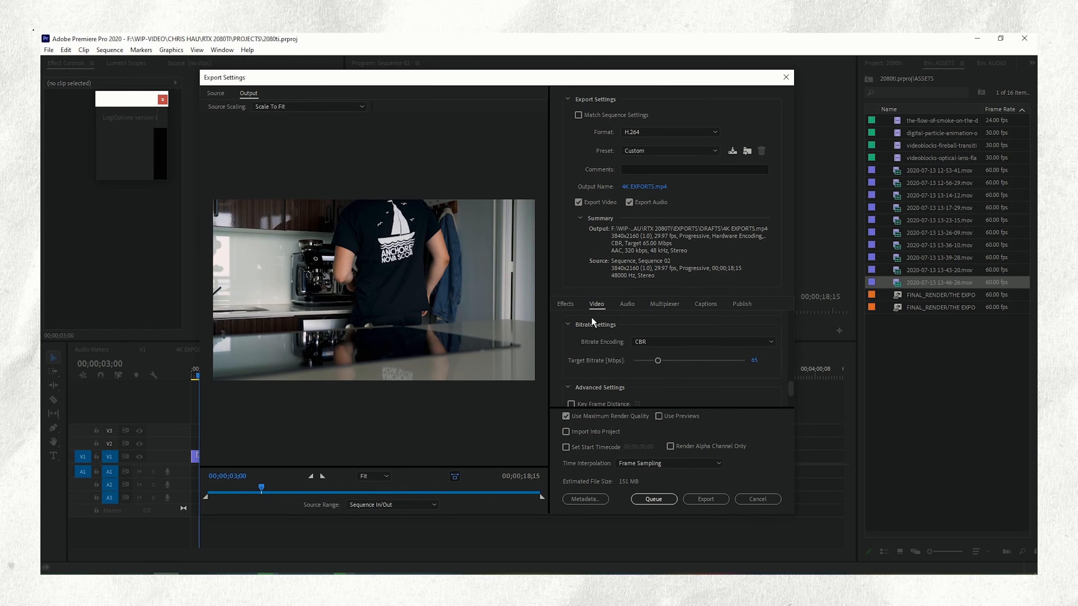
# - Try VBR 2 pass, dismiss the hardware warning, and settle on CBR at 65 Mbps
pyautogui.click(701, 342)
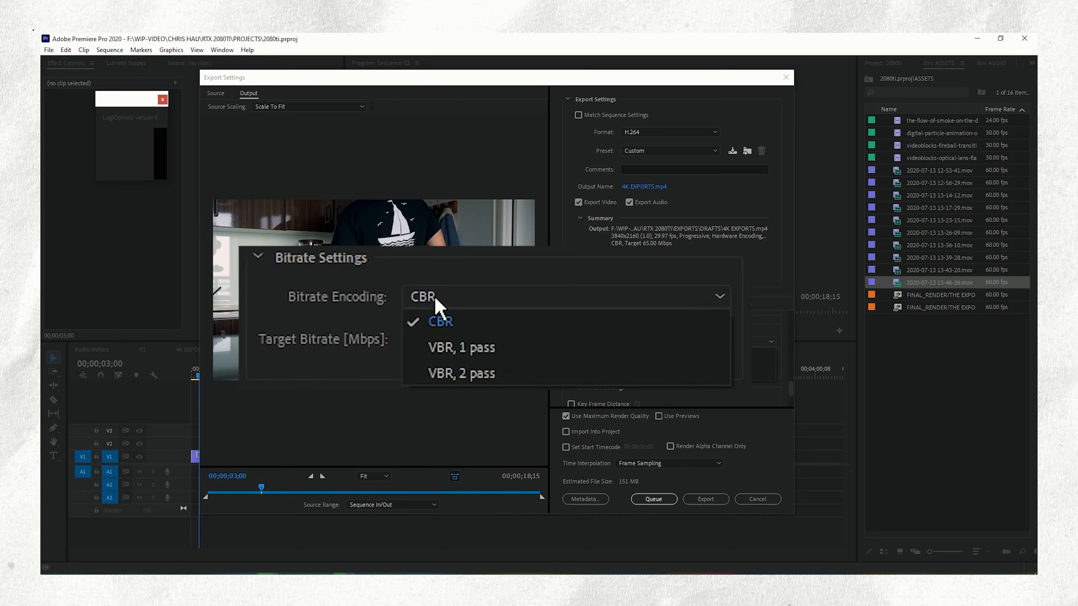
pyautogui.moveTo(462, 373)
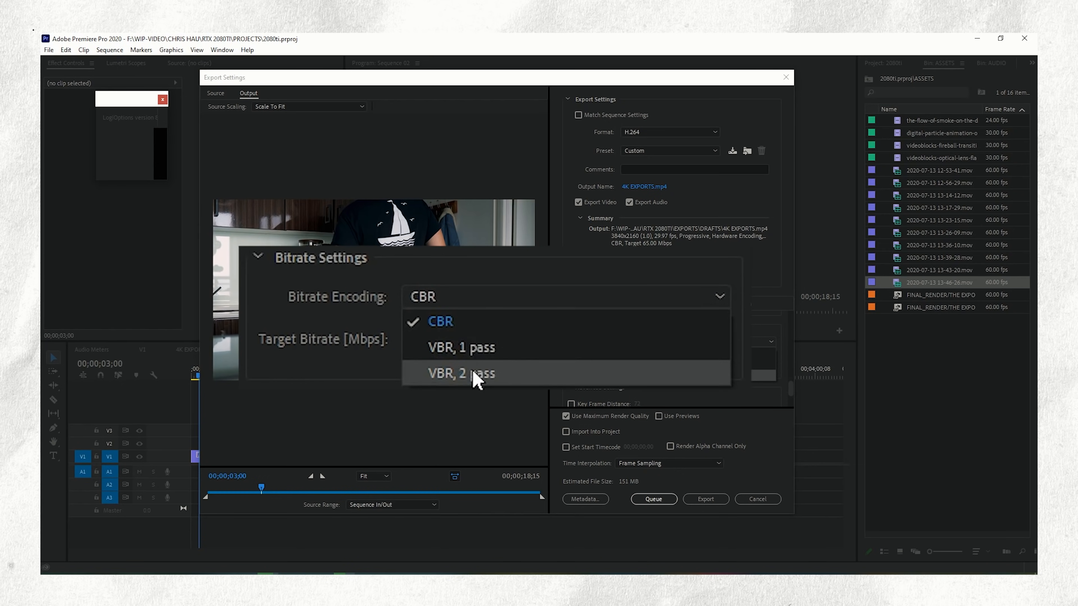
pyautogui.click(462, 373)
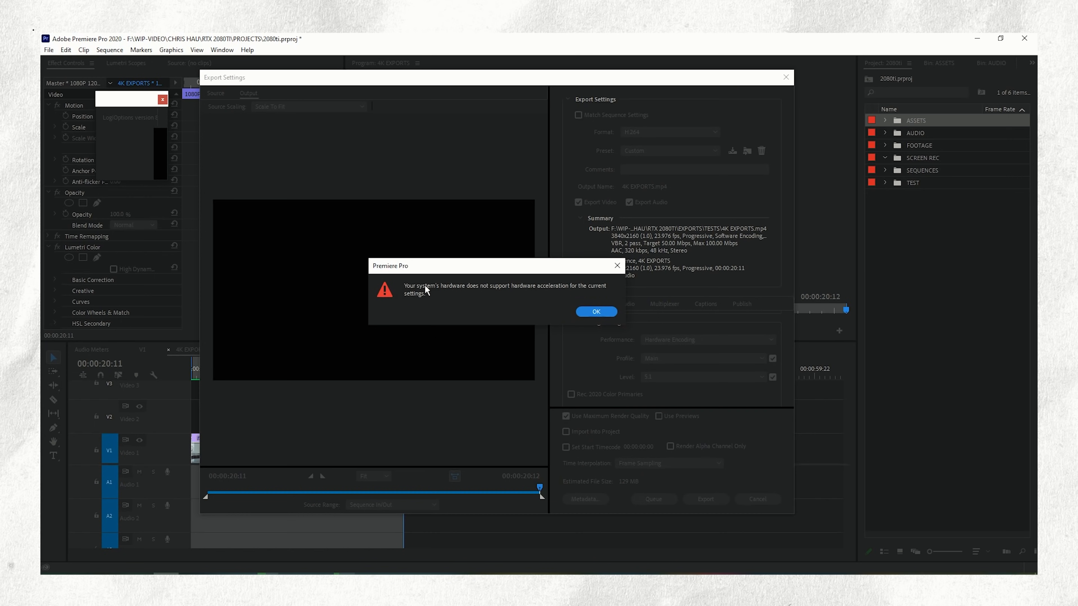
pyautogui.click(595, 312)
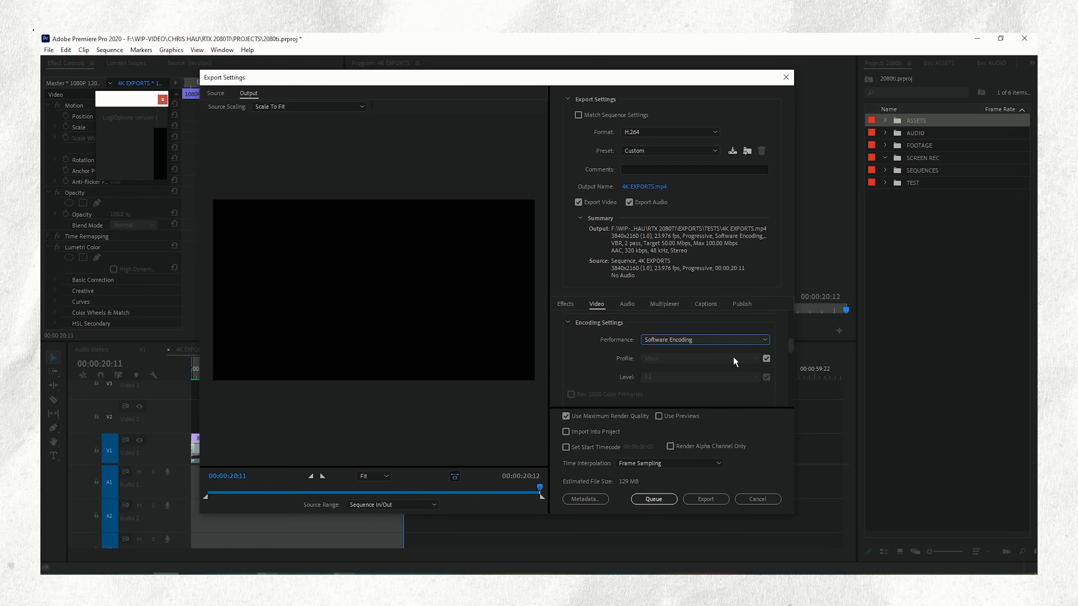
pyautogui.scroll(-3)
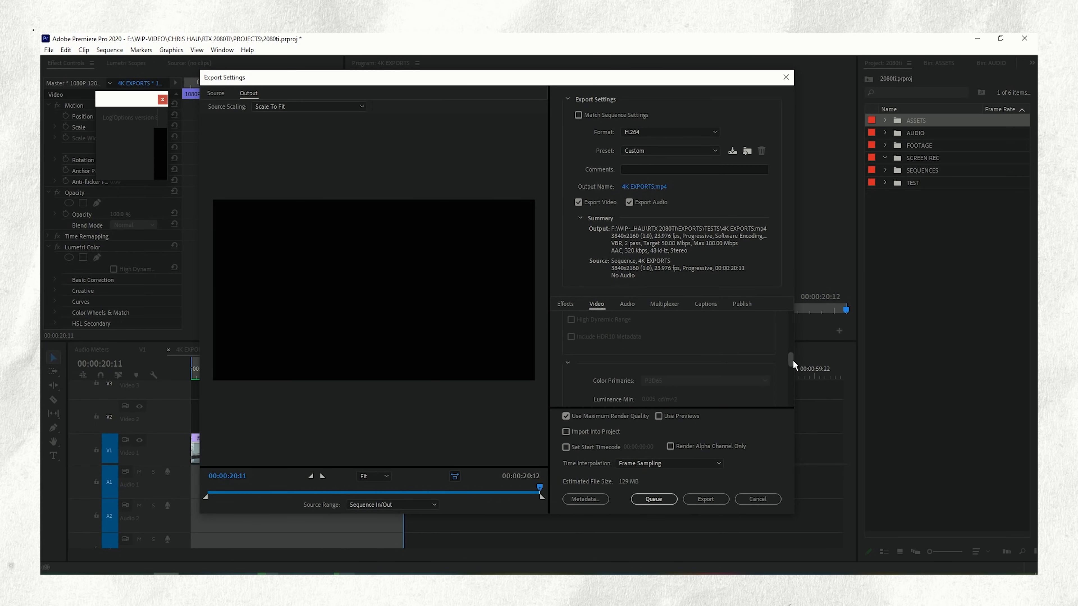
pyautogui.click(701, 342)
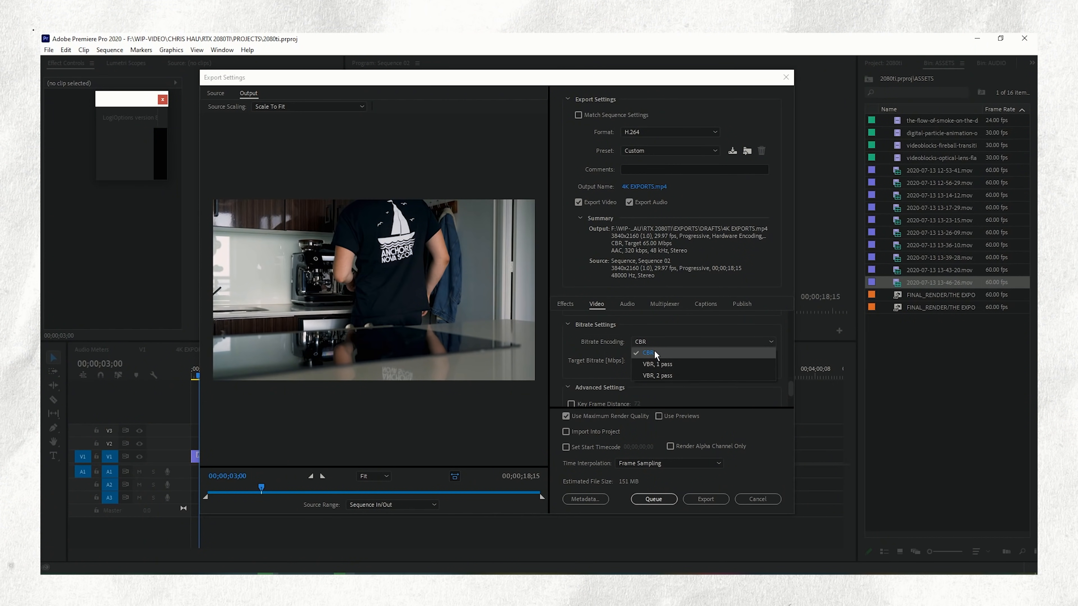
pyautogui.moveTo(646, 358)
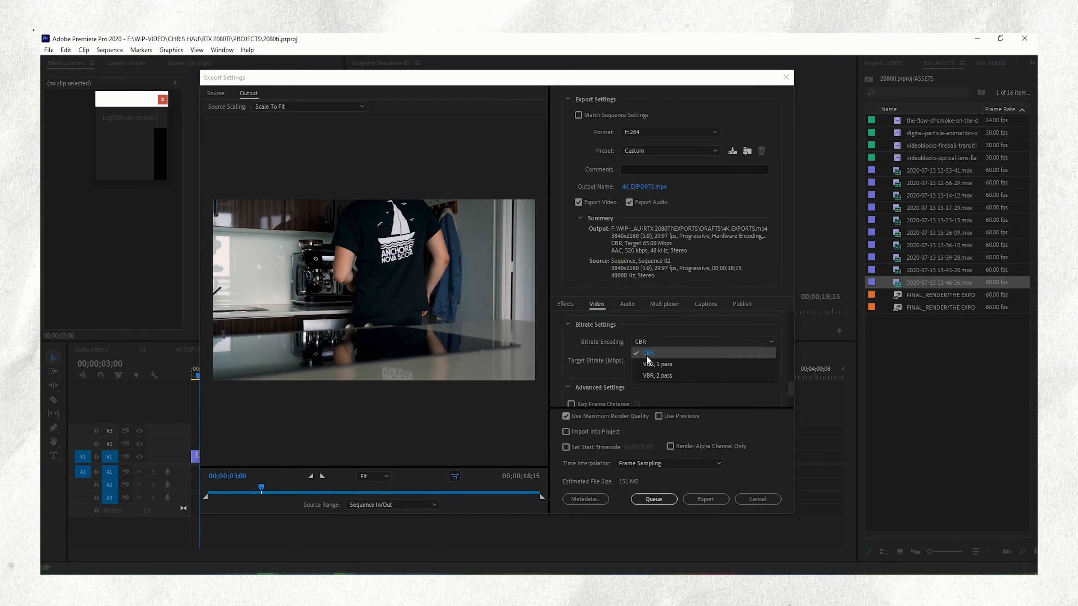
pyautogui.click(646, 353)
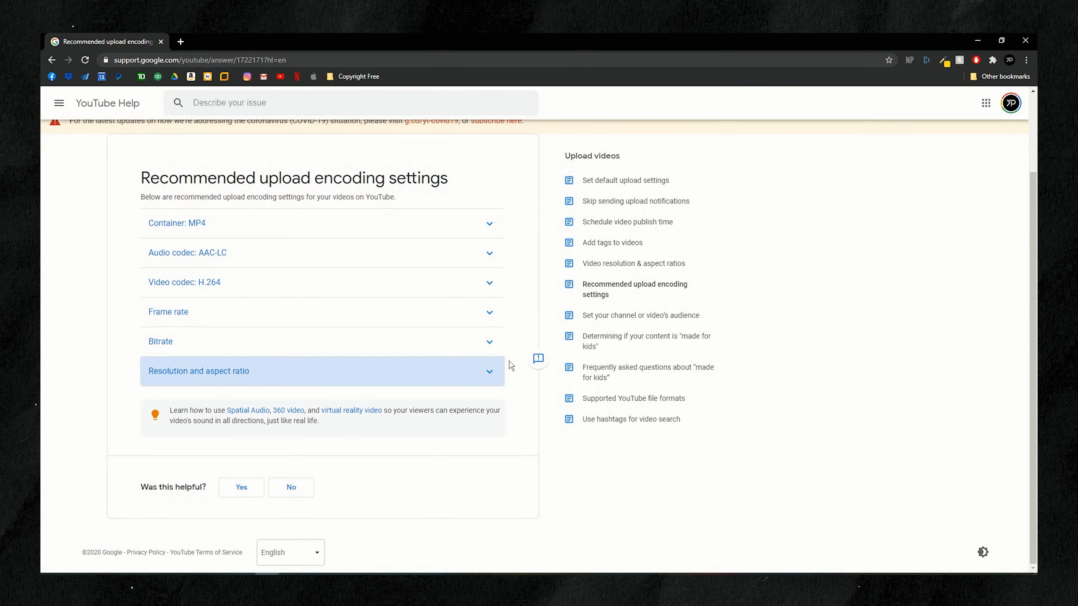
# - Expand the Bitrate section showing YouTube's recommended SDR and HDR bitrates including 2160p
pyautogui.click(319, 341)
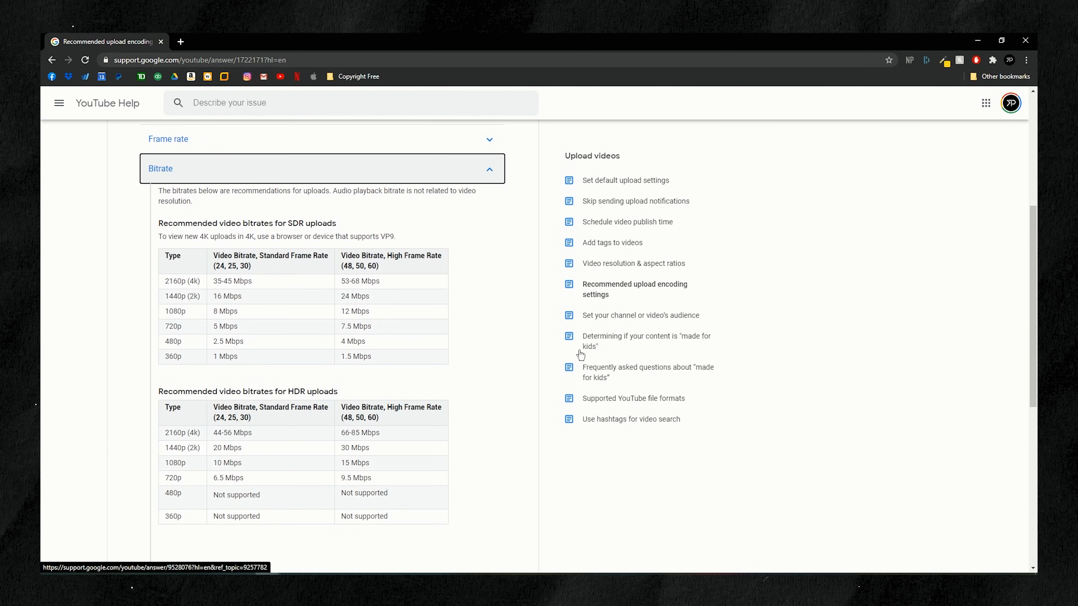
pyautogui.moveTo(174, 412)
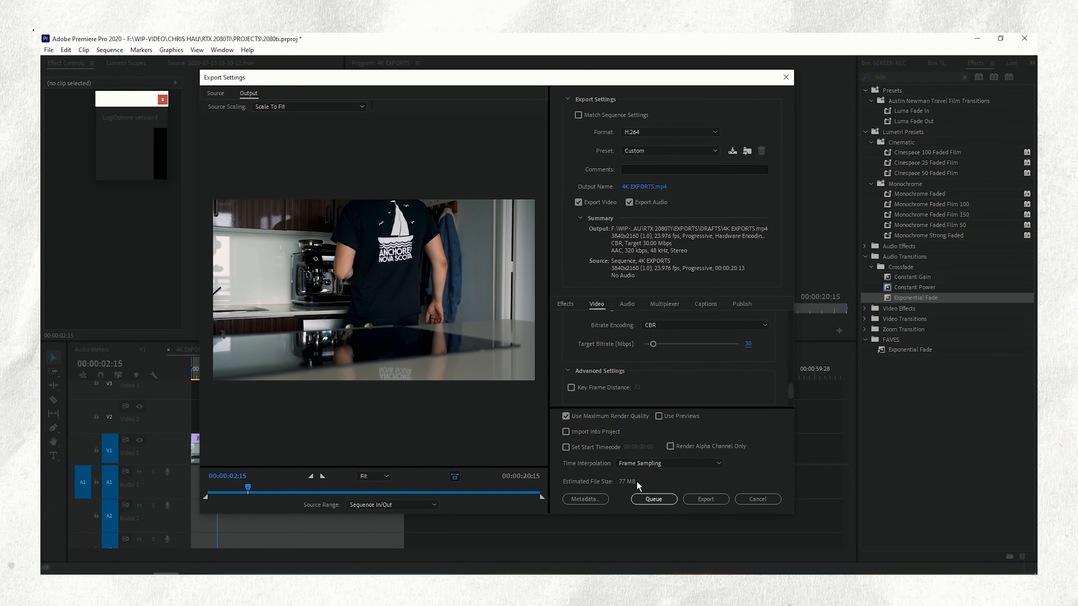
pyautogui.moveTo(754, 350)
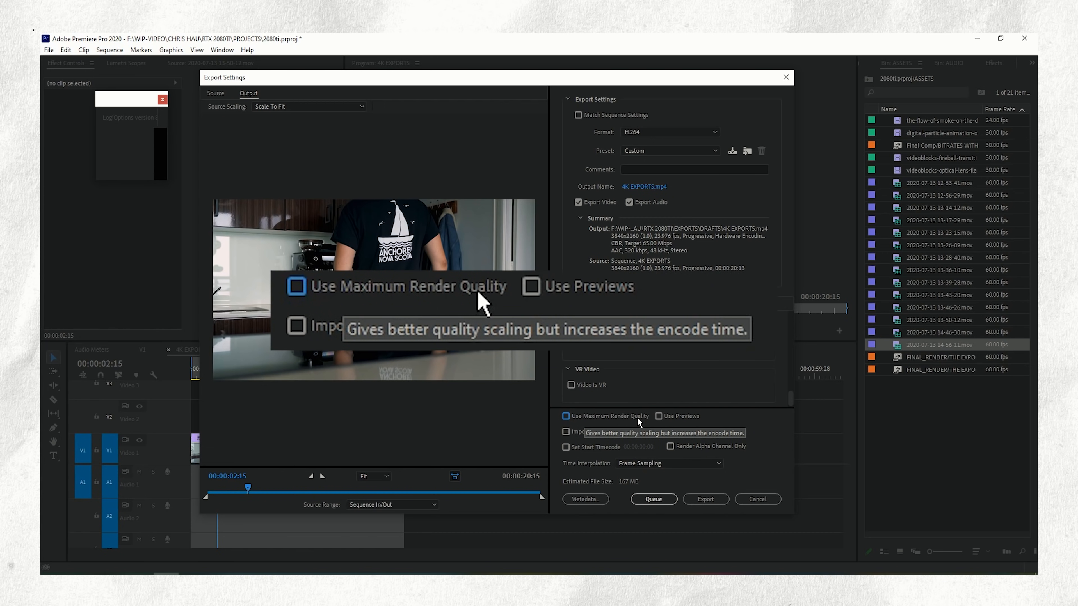
pyautogui.moveTo(316, 294)
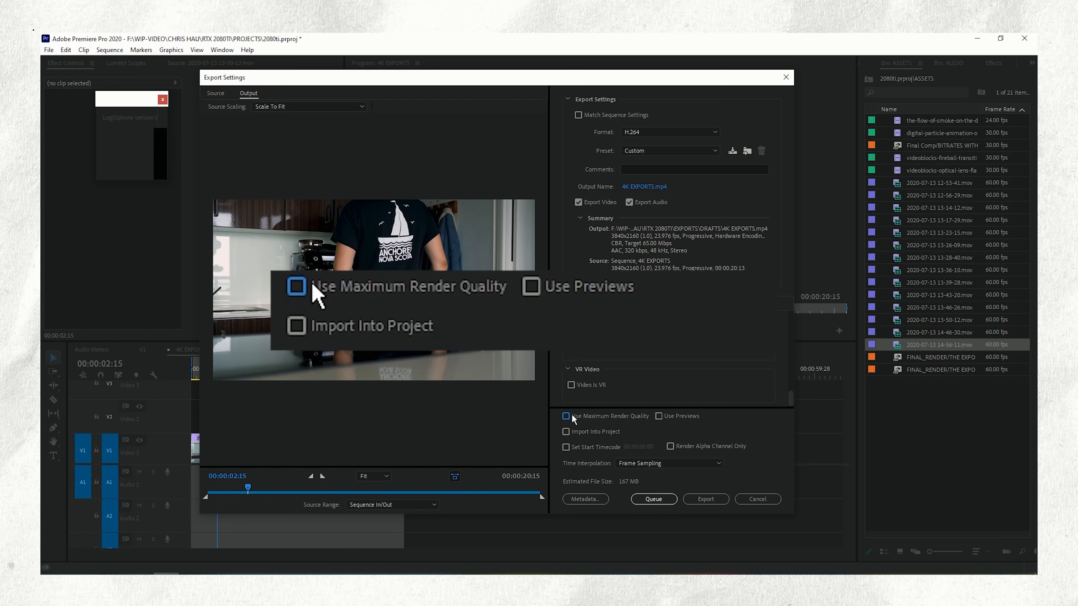
# - Enable Use Maximum Render Quality for the export
pyautogui.click(566, 416)
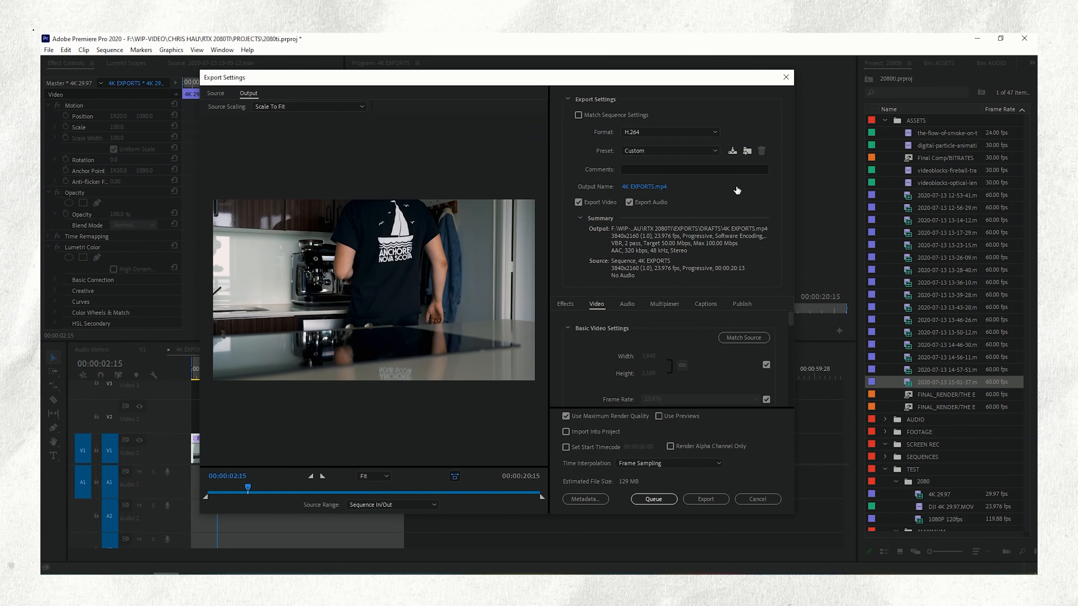
pyautogui.moveTo(733, 151)
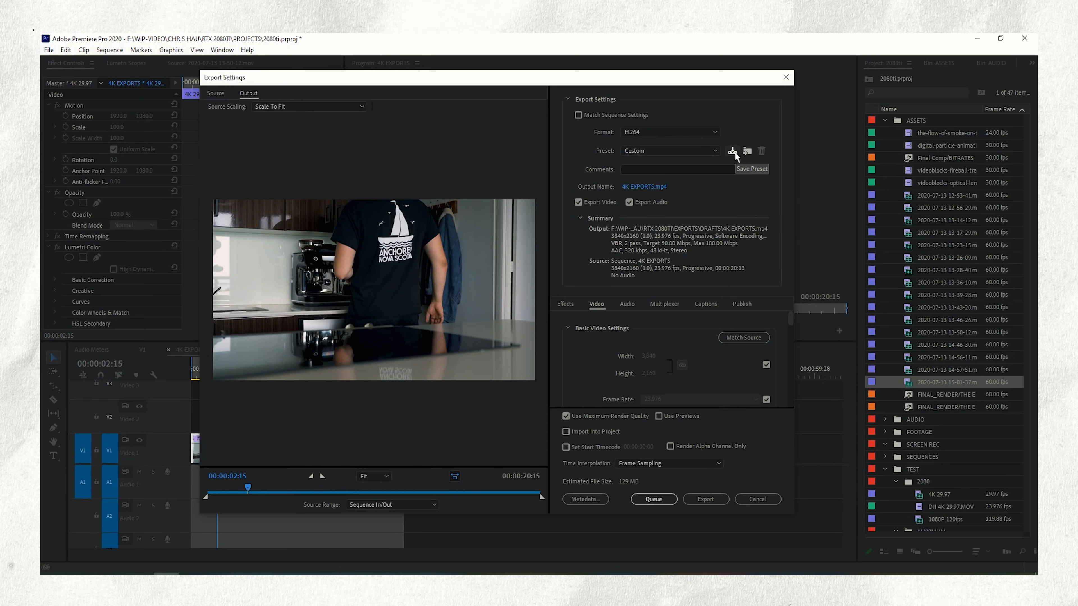
# - Save the current export settings as a named custom preset
pyautogui.click(732, 151)
pyautogui.write('chris this took way too long and im glad i actually have')
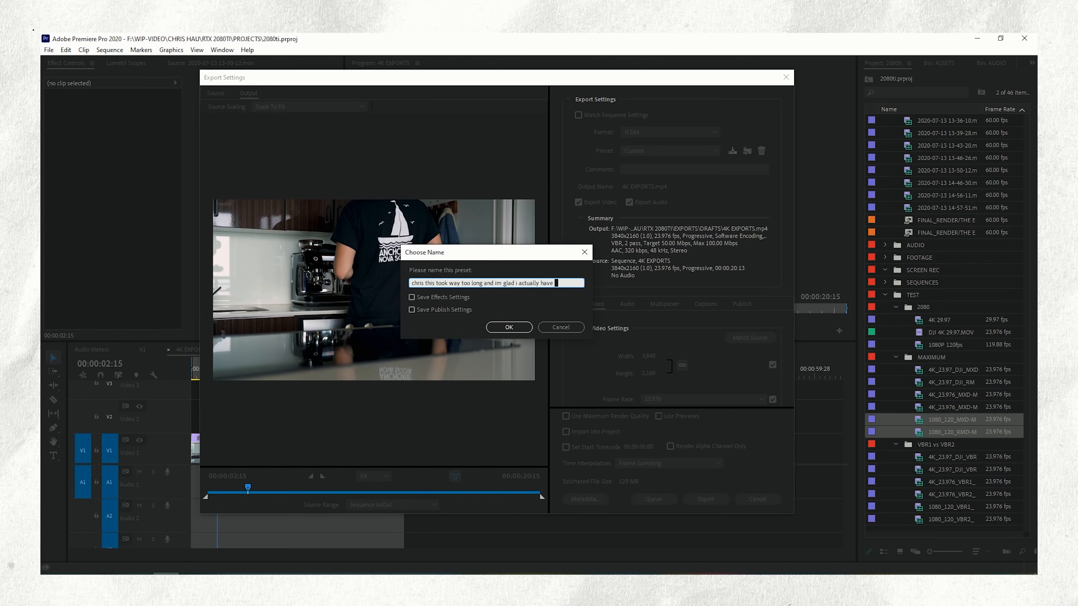
pyautogui.click(508, 327)
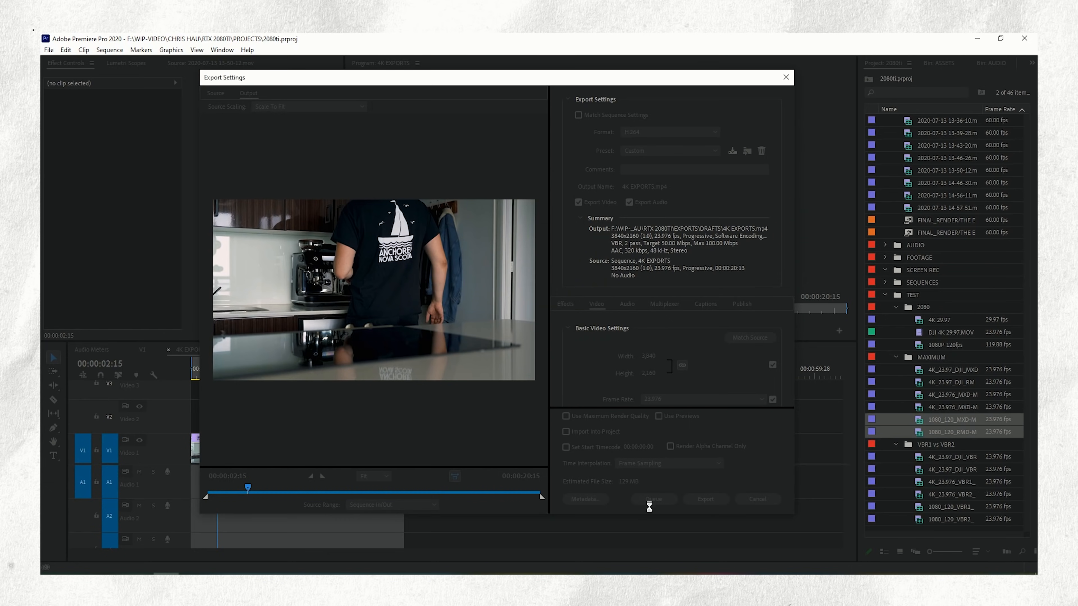